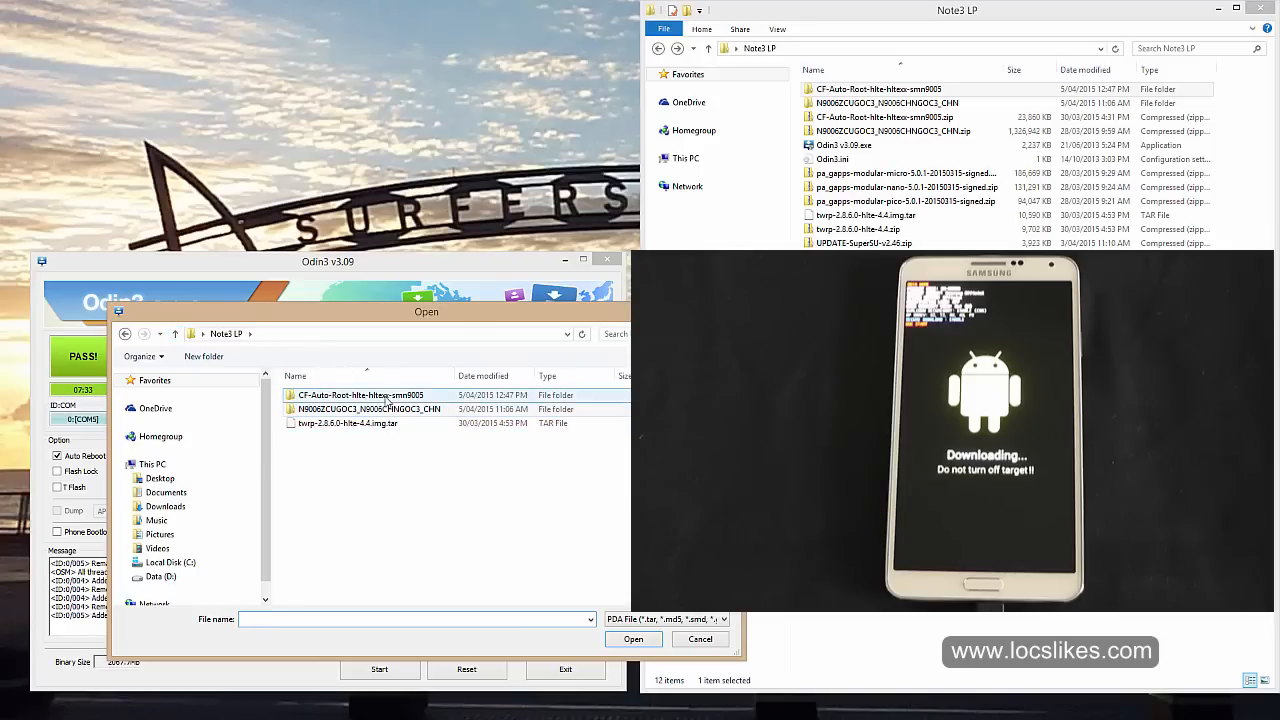
Load the CF-Auto-Root .tar.md5 from its folder into Odin3's AP slot
double_click(360, 394)
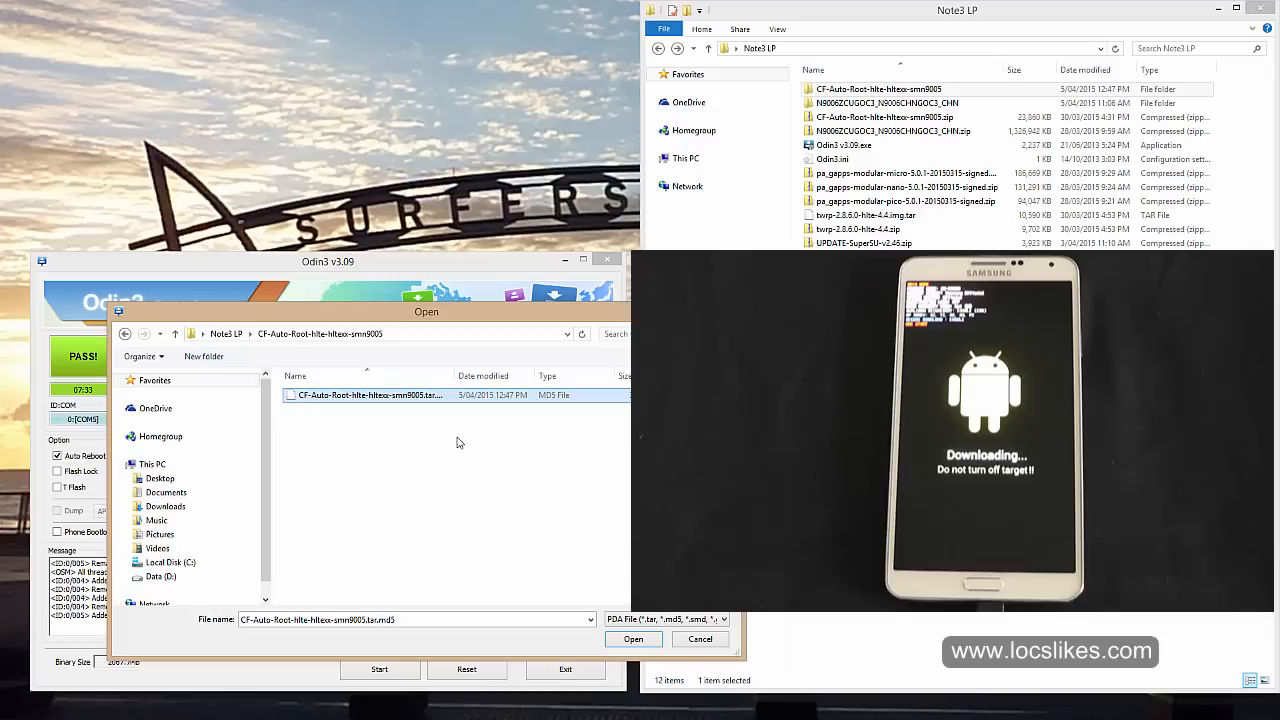
mouse_move(456, 376)
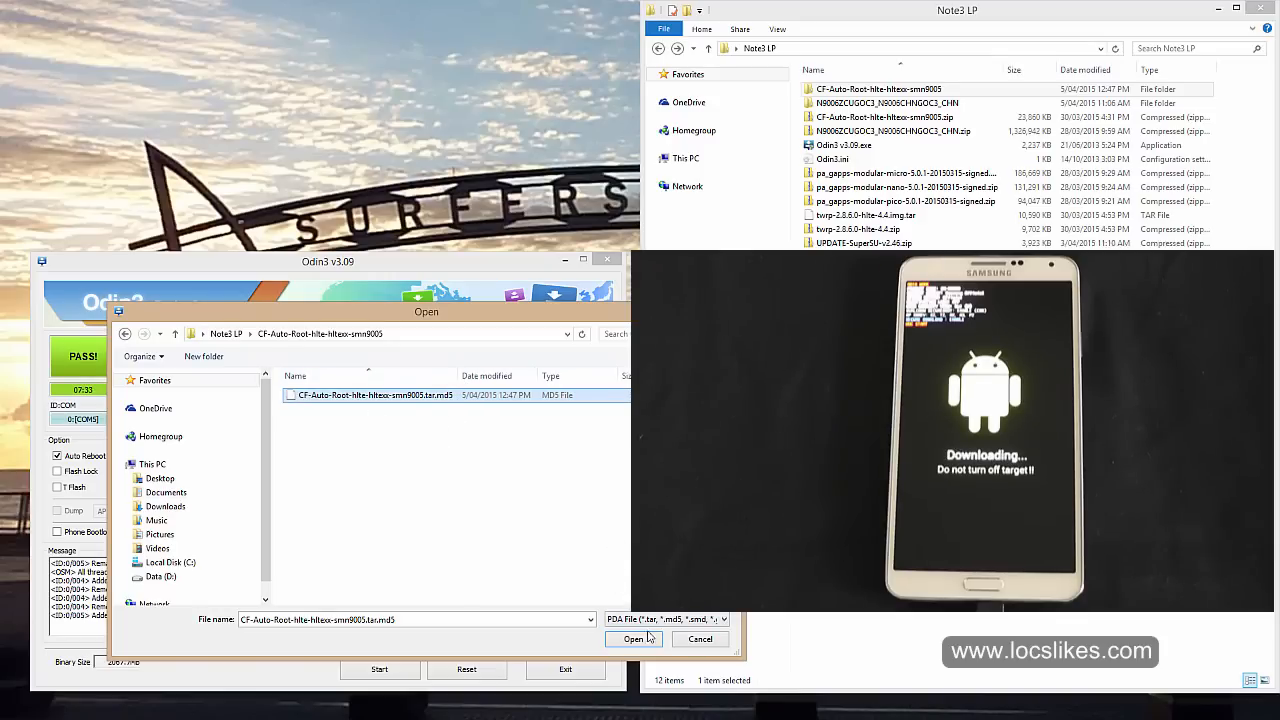
left_click(632, 640)
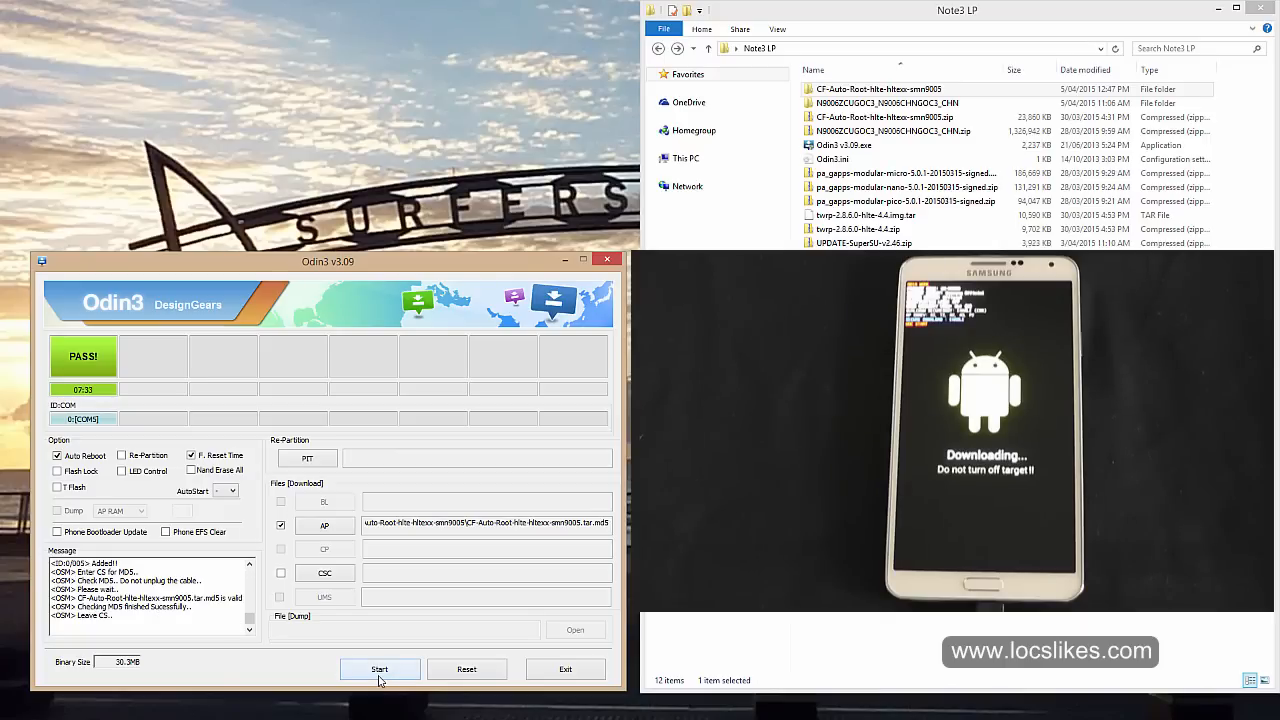
left_click(380, 668)
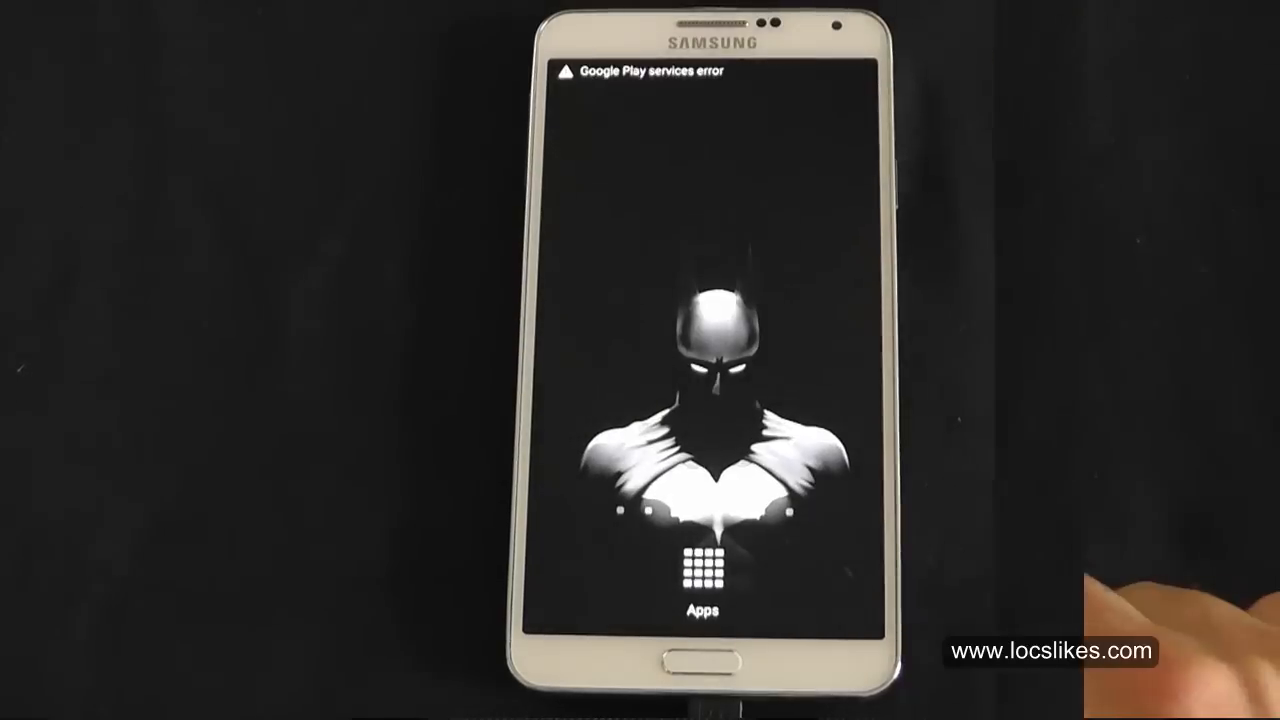
Verify root in Root Check Pro and grant its Superuser request on the Note 3
left_click(704, 568)
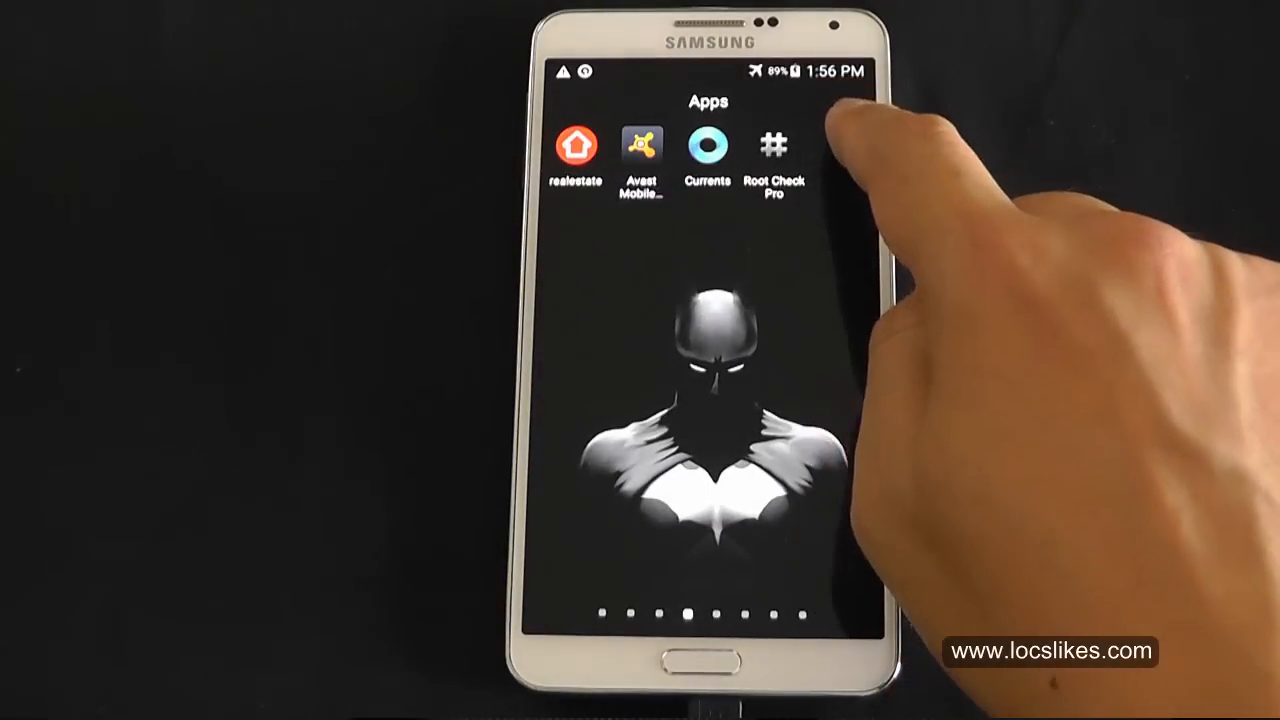
left_click(772, 148)
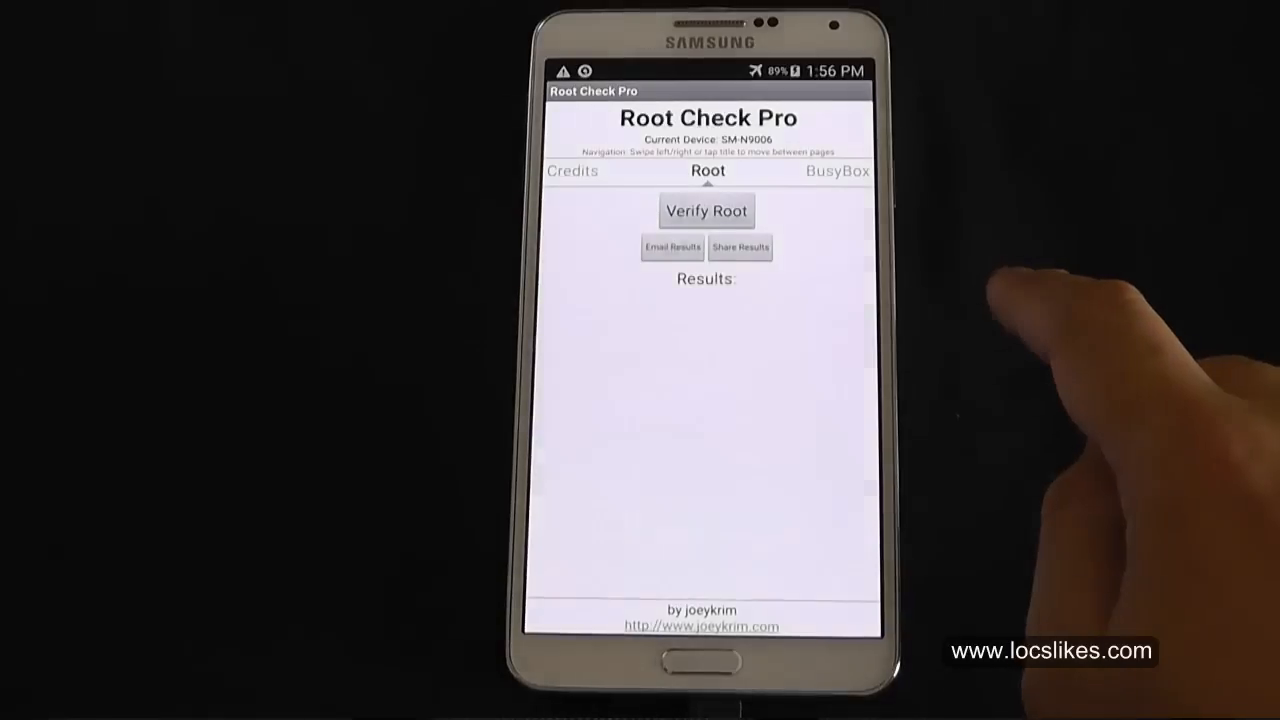
left_click(706, 212)
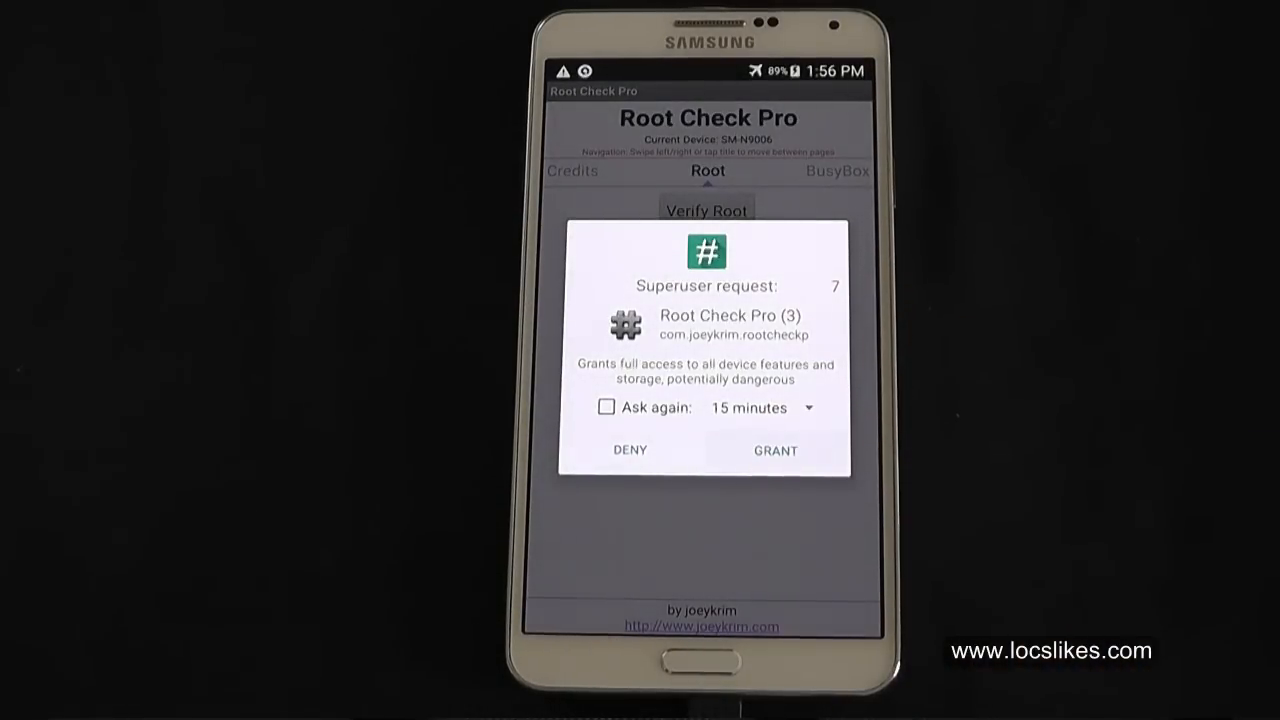
left_click(776, 448)
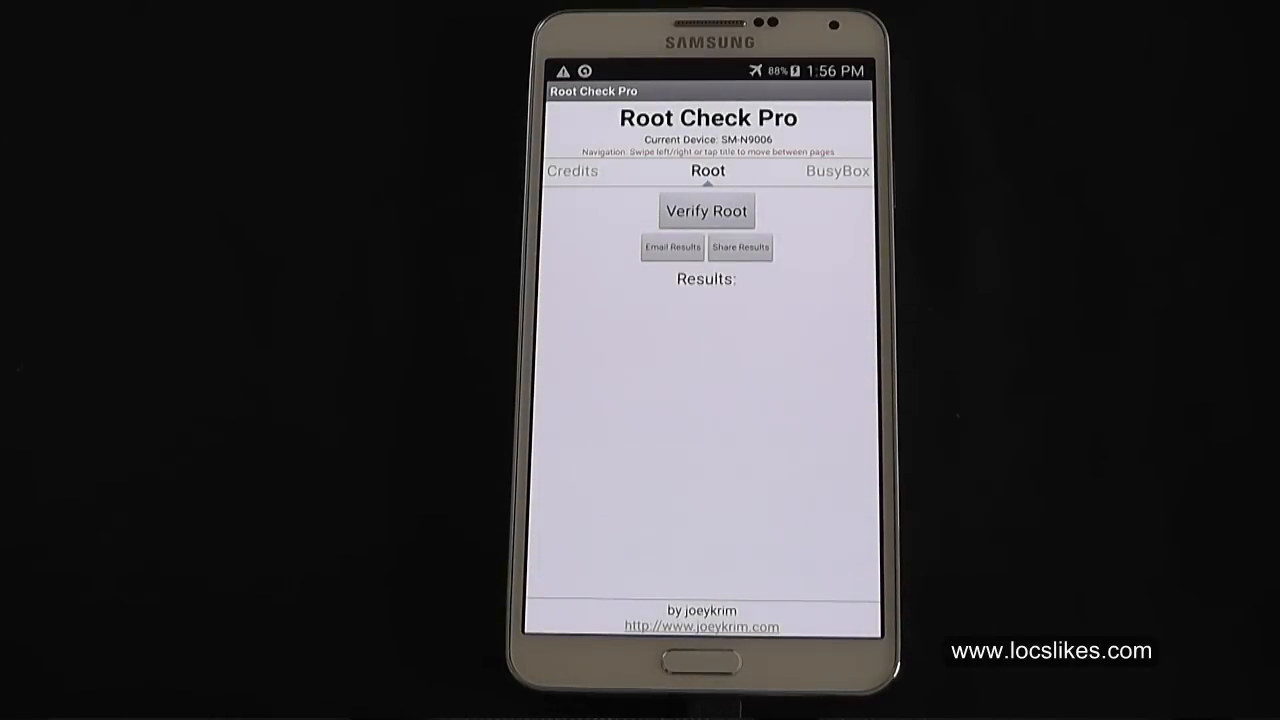
left_click(706, 210)
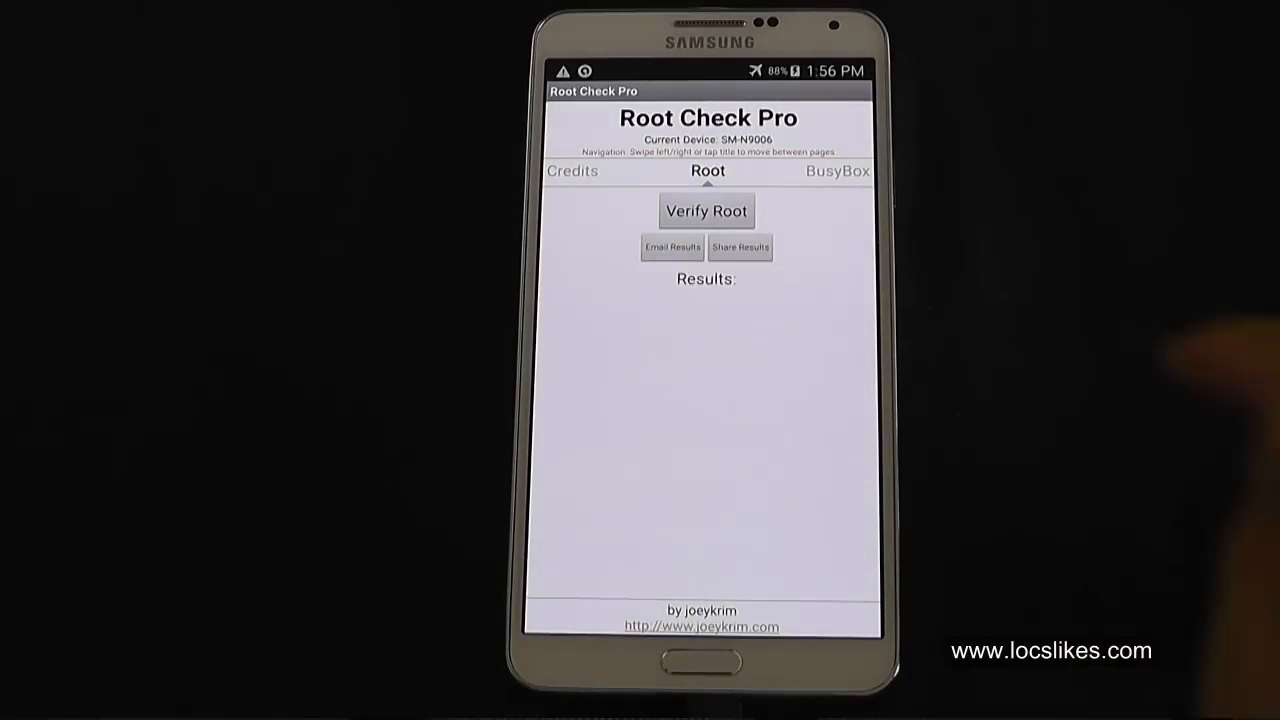
left_click(706, 212)
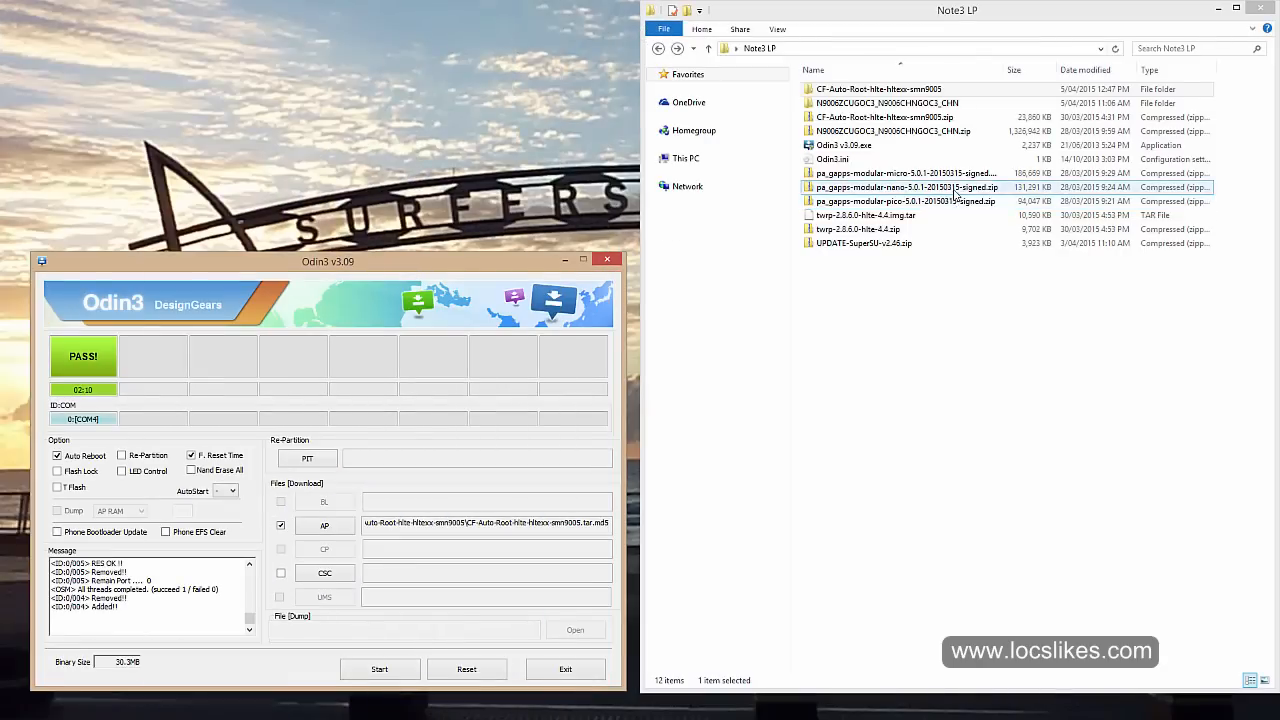
Copy the pa_gapps nano zip and paste it into the Note 3's Phone internal storage
right_click(908, 188)
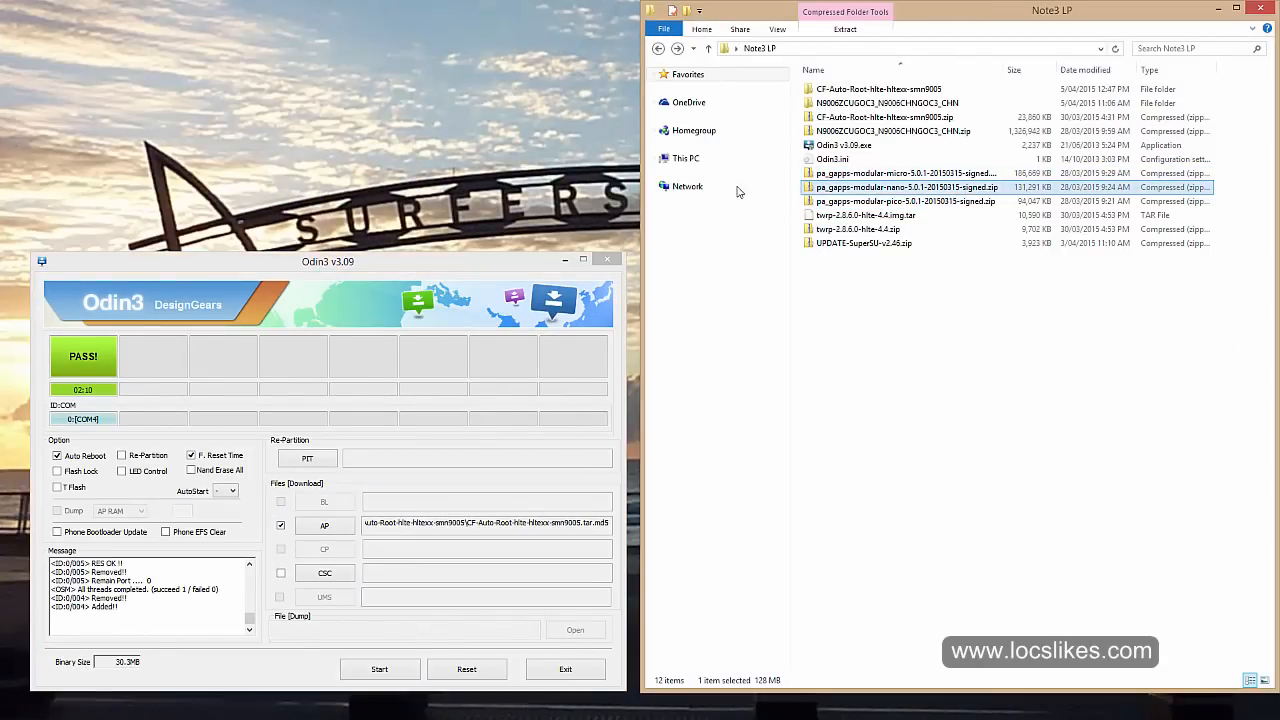
left_click(686, 158)
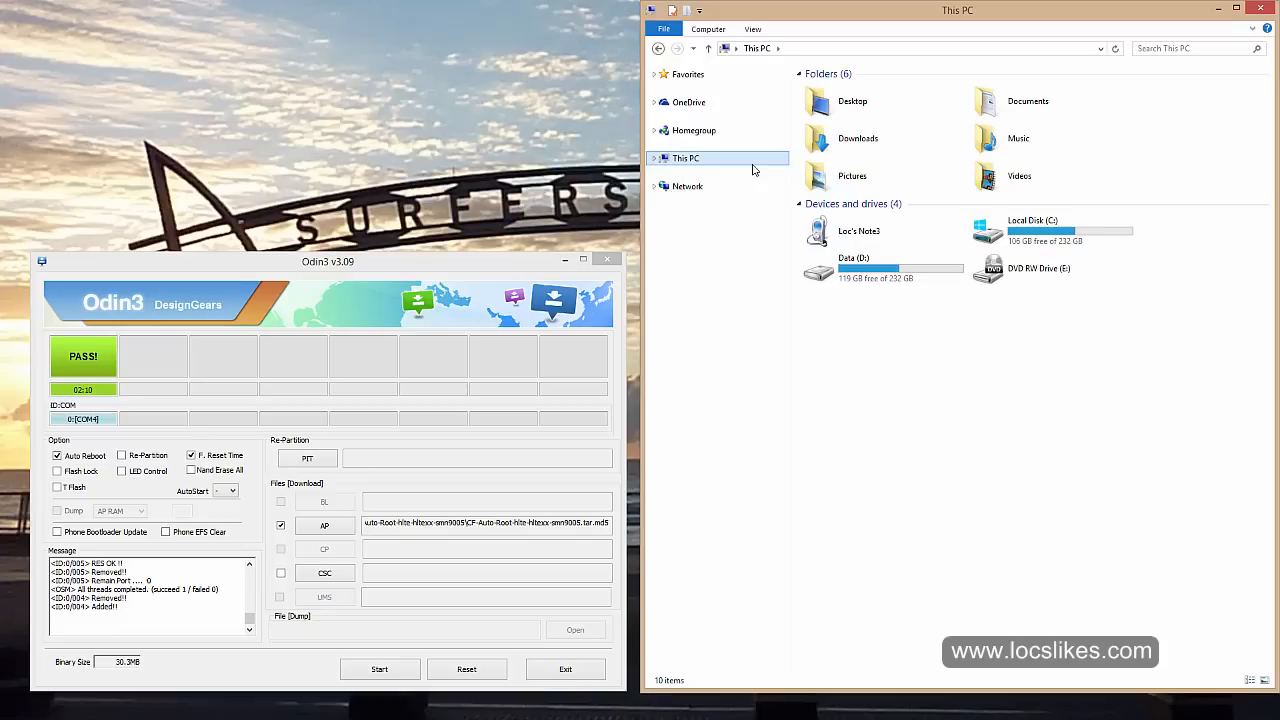
double_click(856, 232)
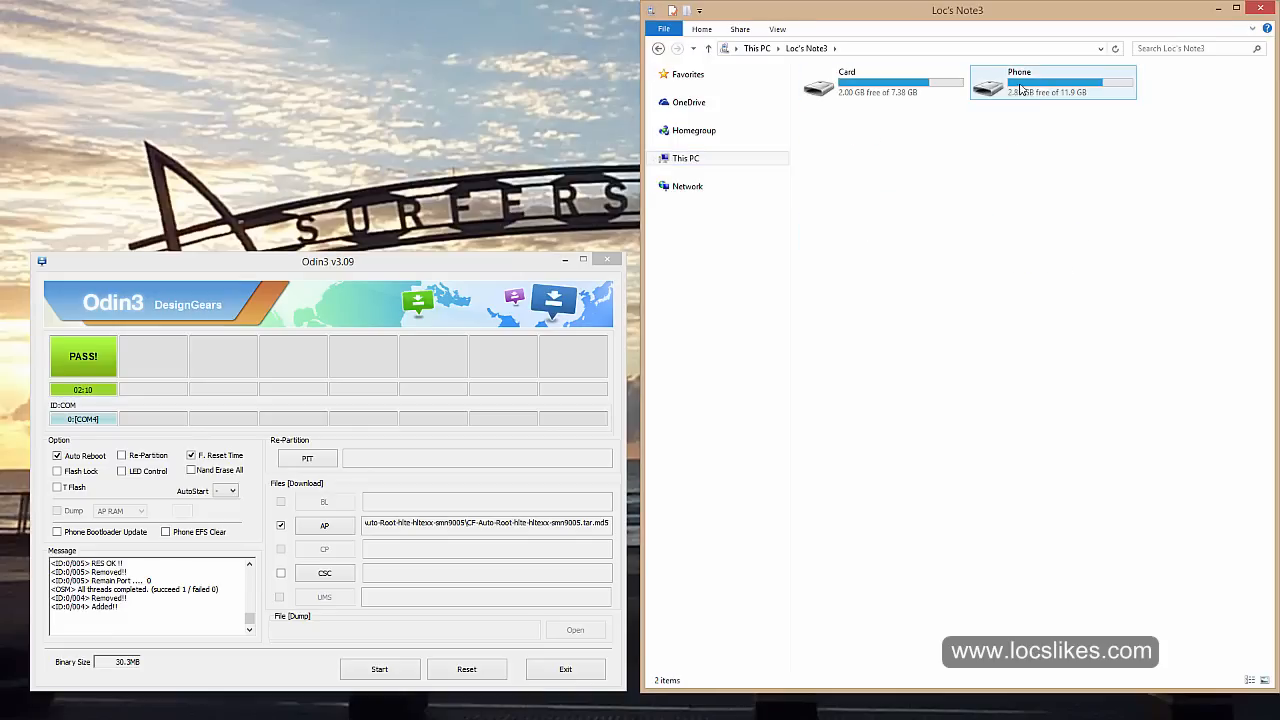
double_click(1052, 84)
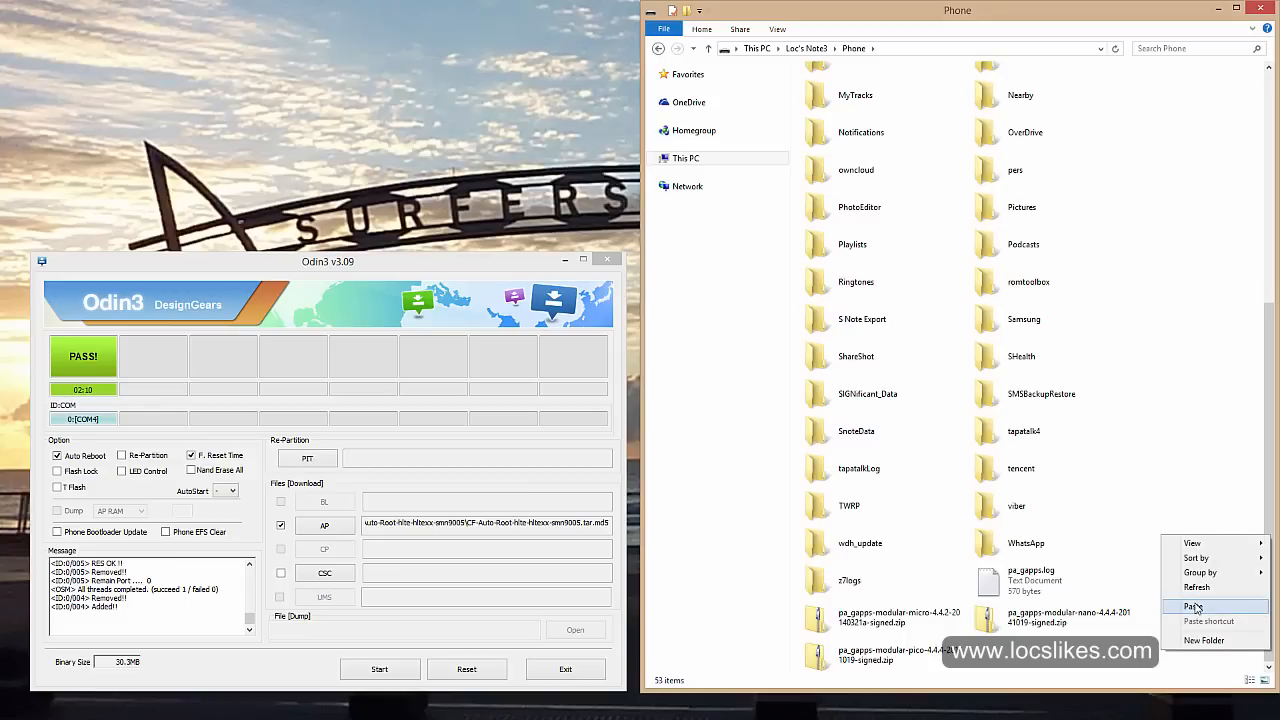
left_click(1192, 604)
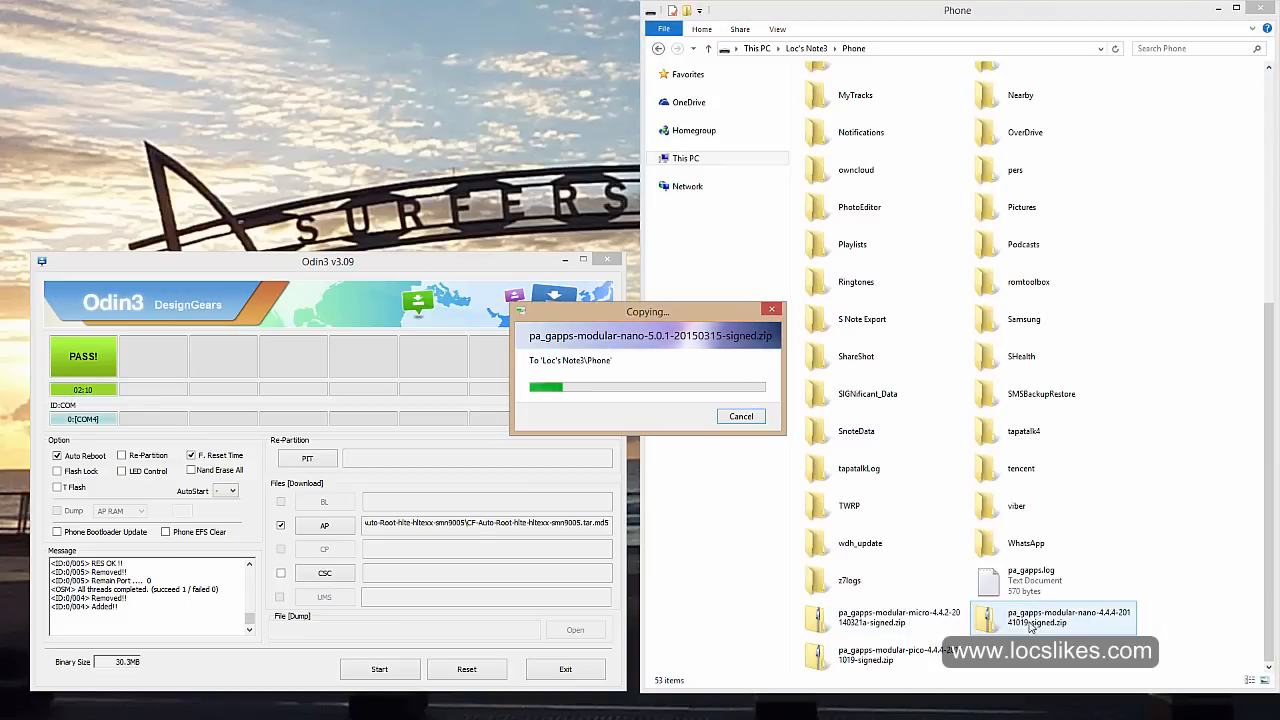
left_click(884, 656)
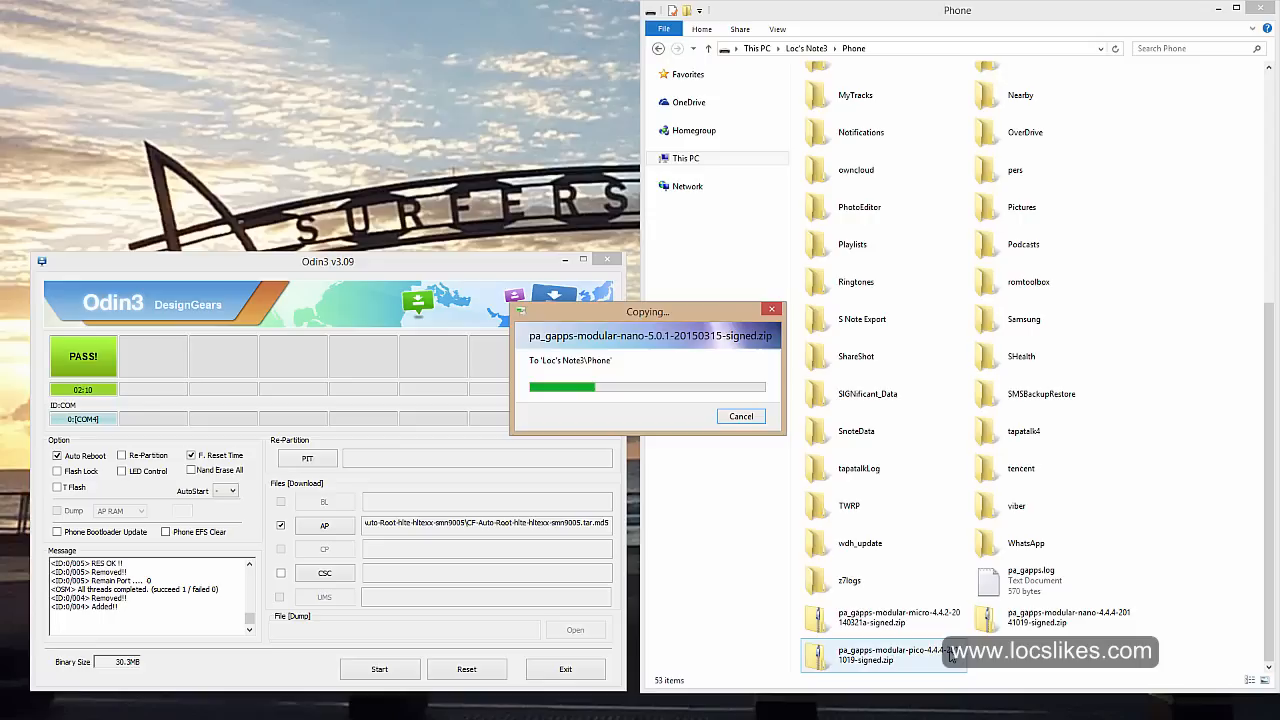